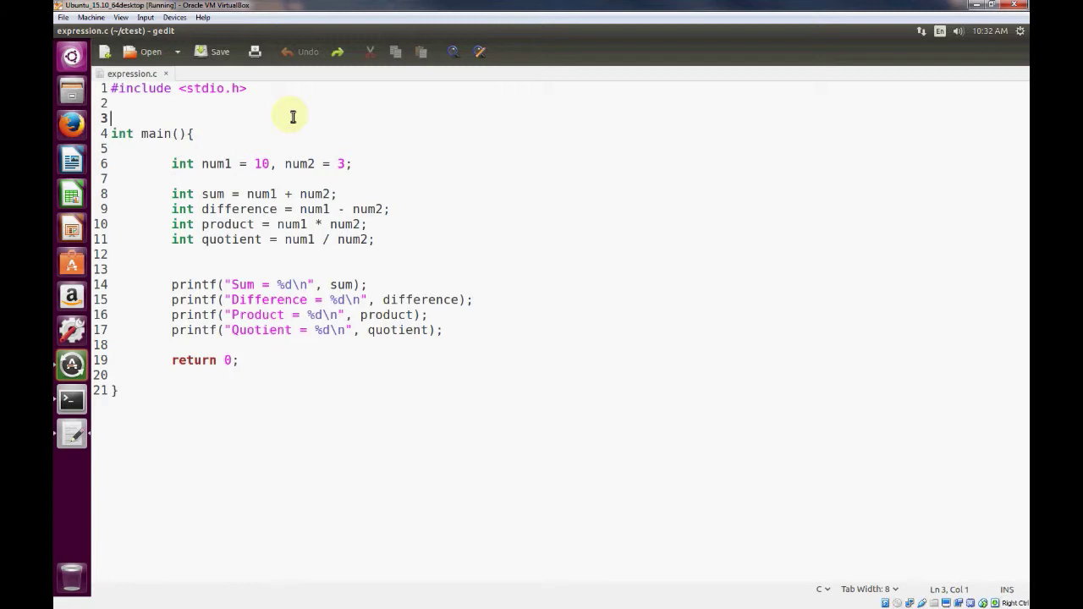
pyautogui.moveTo(186, 164)
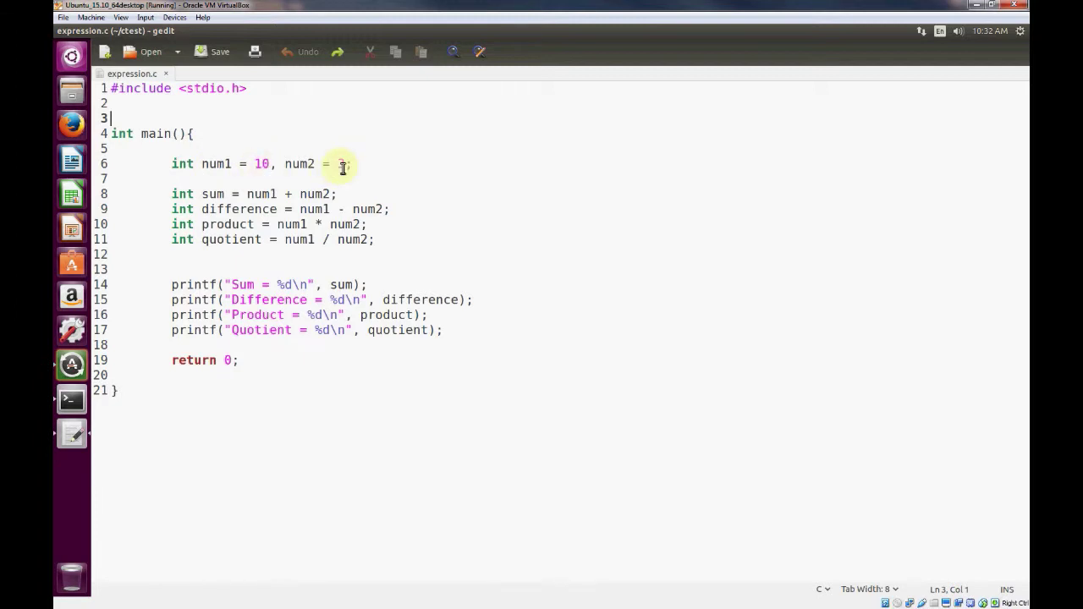
# Point out the quotient variable and the line that prints it in expression.c
pyautogui.write('3')
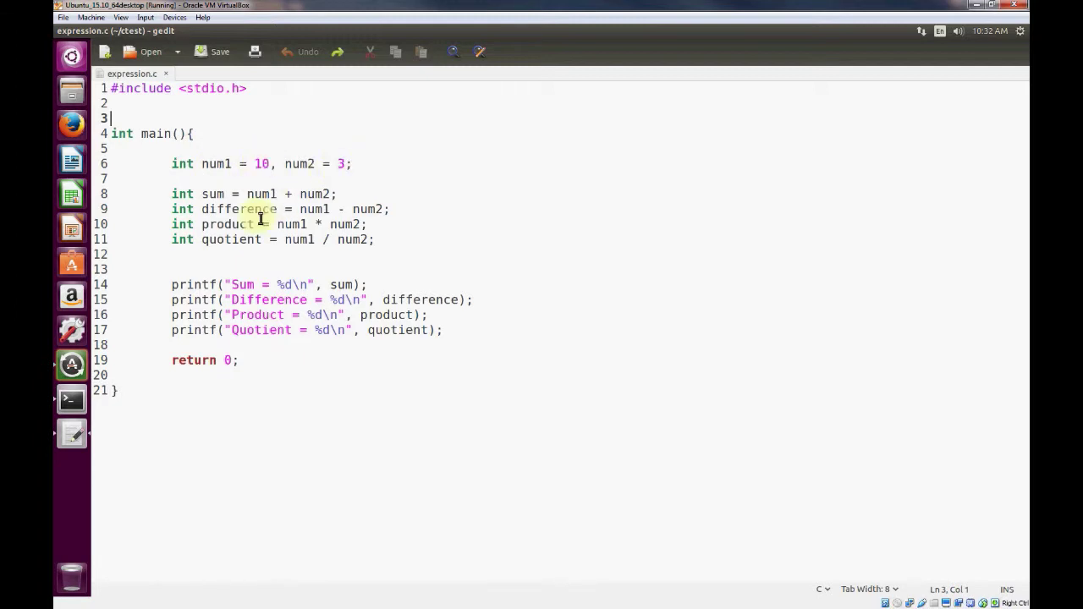
pyautogui.doubleClick(231, 239)
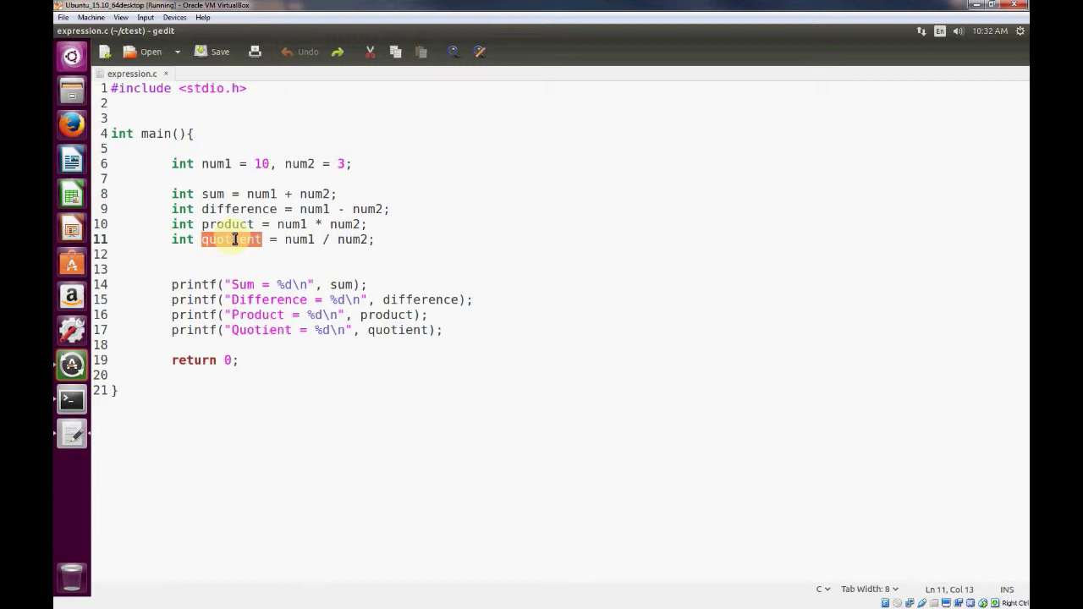
pyautogui.click(258, 330)
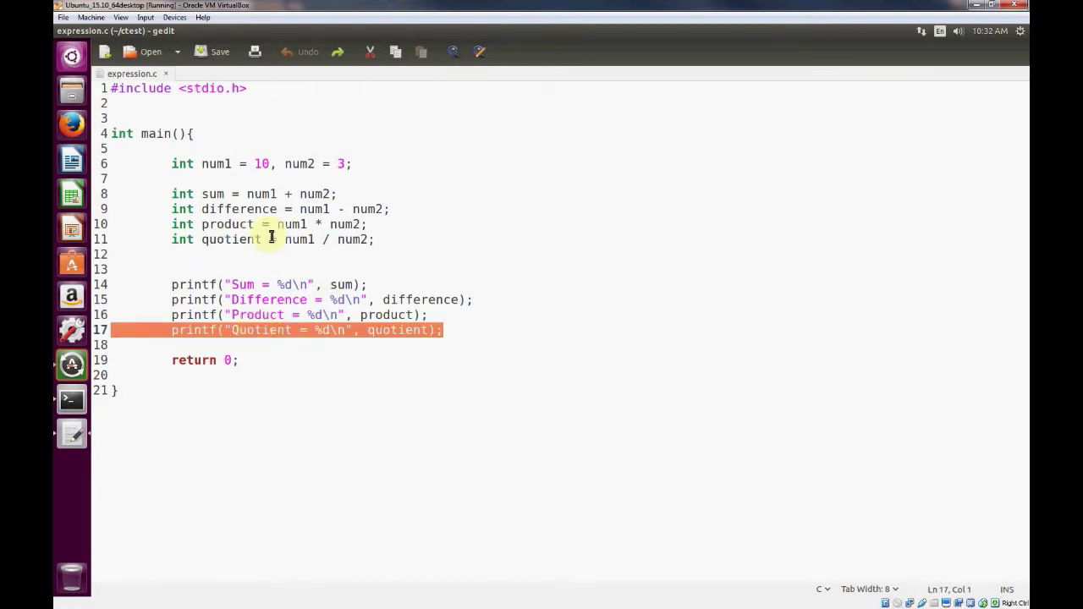
# In Terminal, compile expression.c into exp with gcc -o exp
pyautogui.click(71, 399)
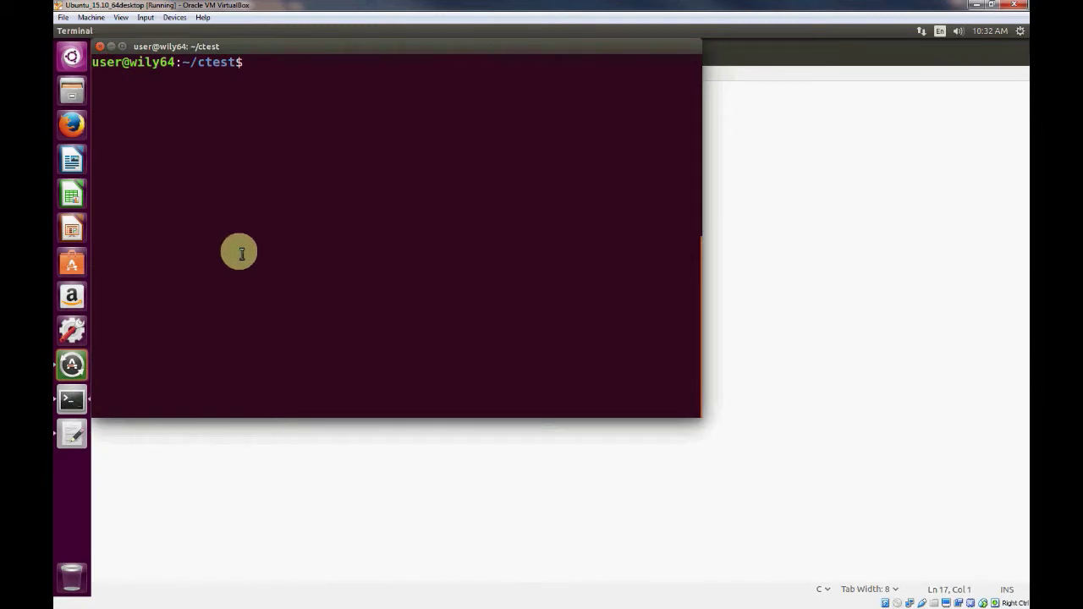
pyautogui.write('gcc -o')
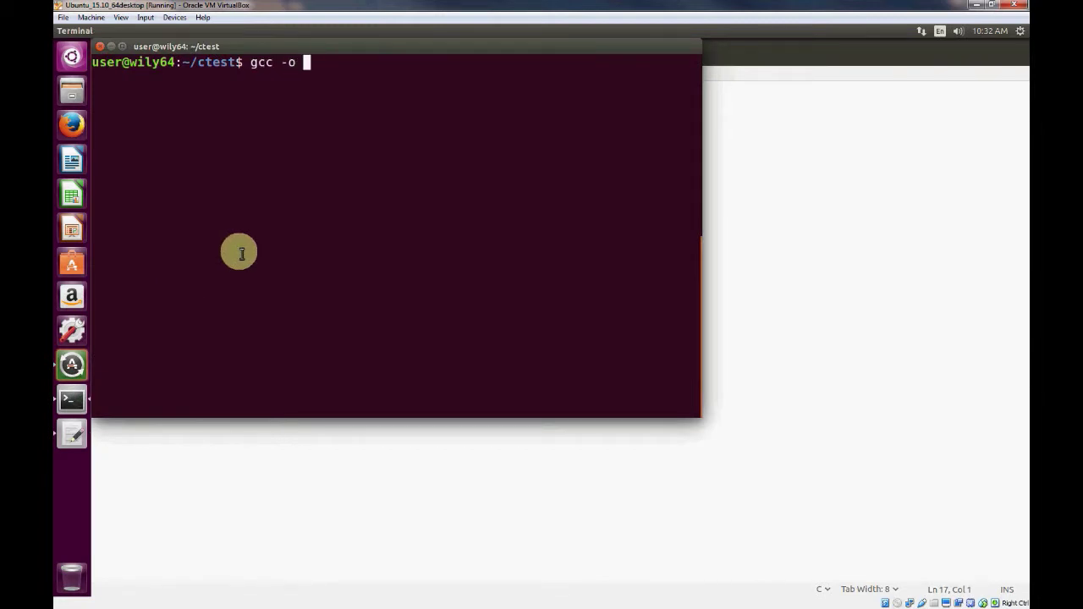
pyautogui.write('exp')
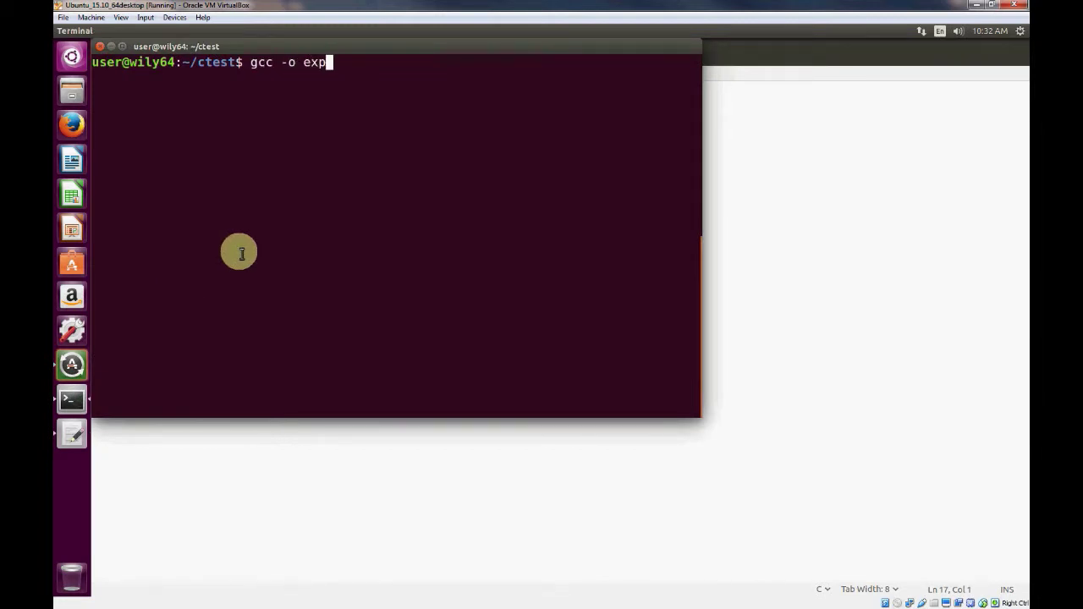
pyautogui.write('exp')
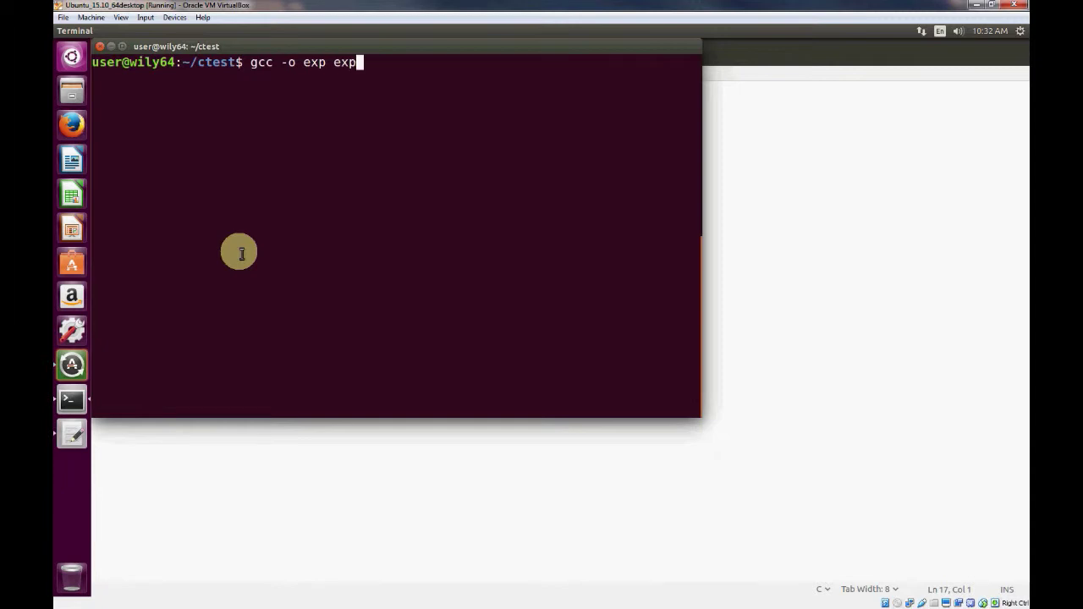
pyautogui.press('Return')
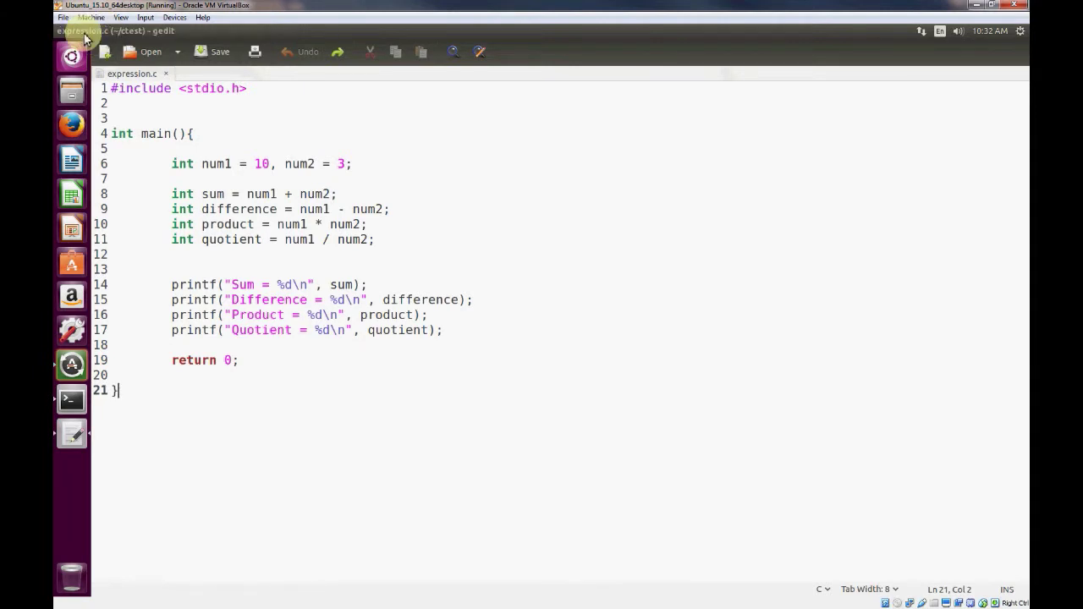
# Save a copy of the code as expression2.c in the ctest folder
pyautogui.click(219, 51)
pyautogui.write('expression2.c')
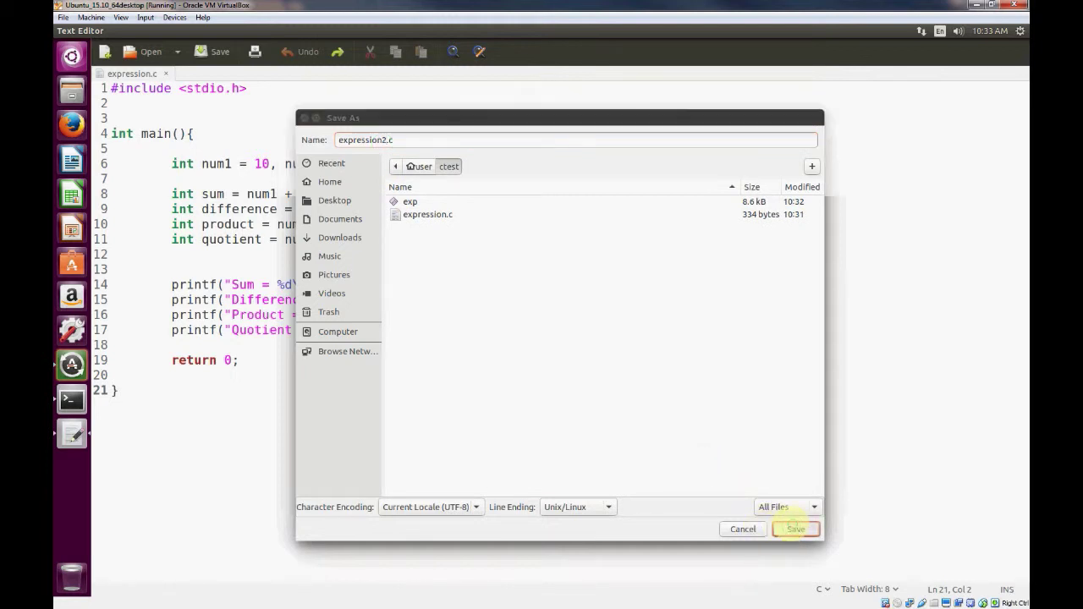
pyautogui.click(795, 529)
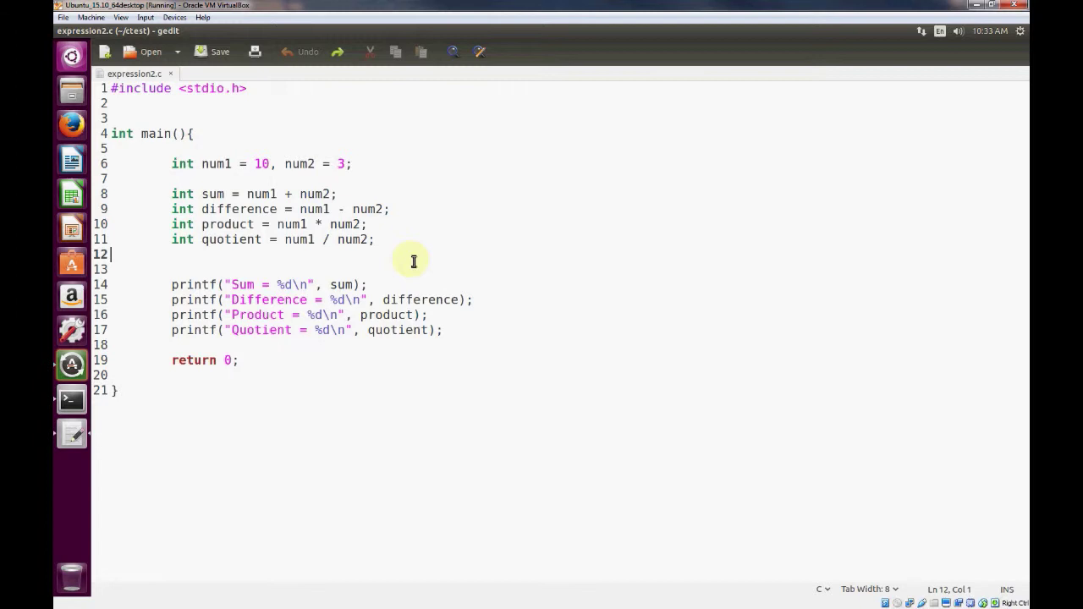
pyautogui.moveTo(178, 247)
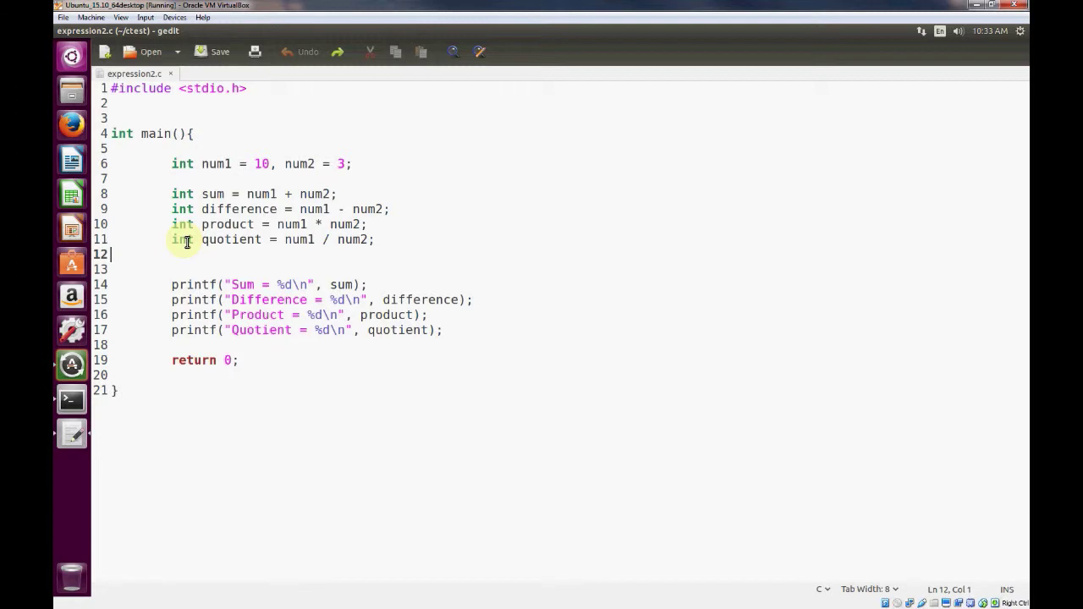
pyautogui.moveTo(236, 239)
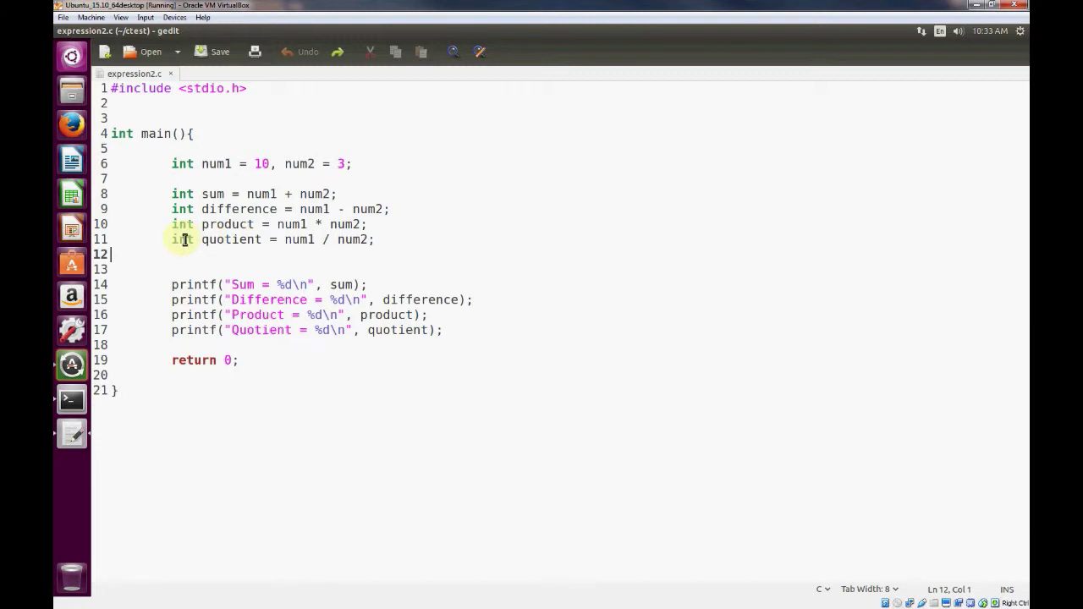
pyautogui.moveTo(185, 272)
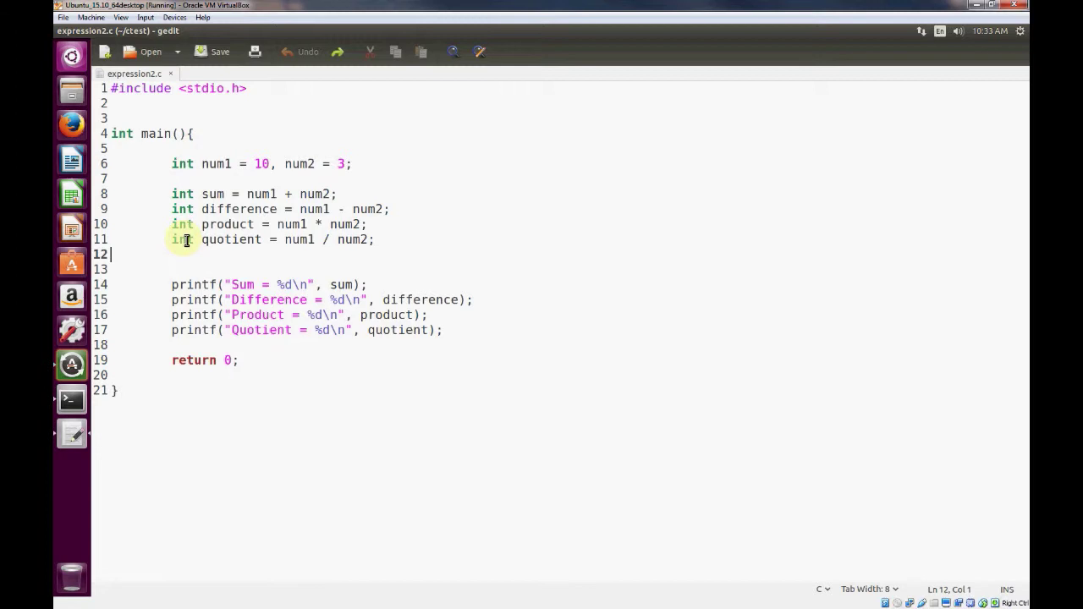
# Declare quotient as float instead of int in expression2.c
pyautogui.write('fla')
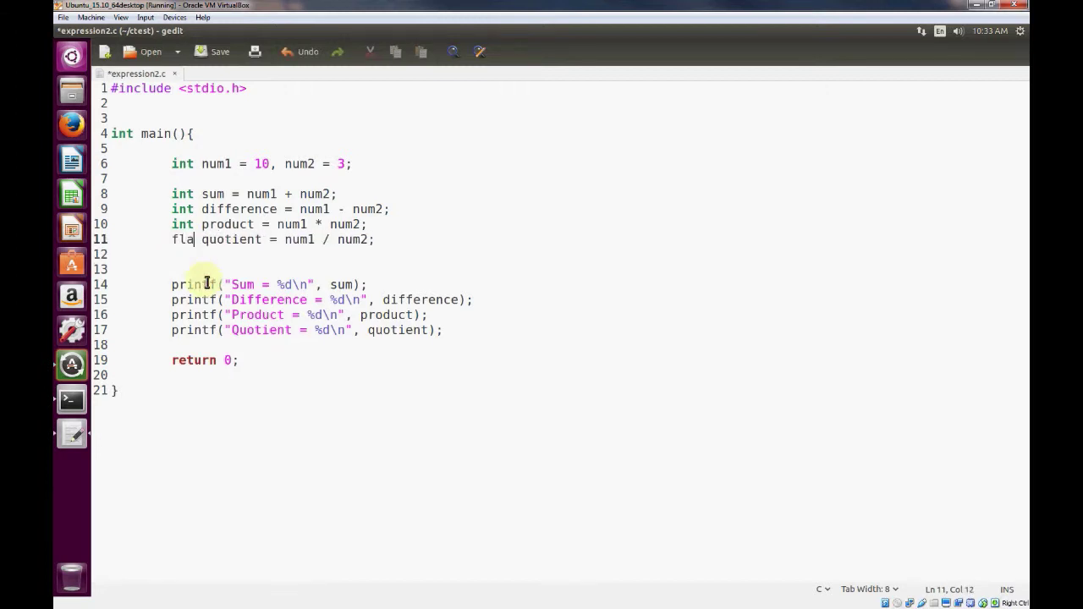
pyautogui.write('at')
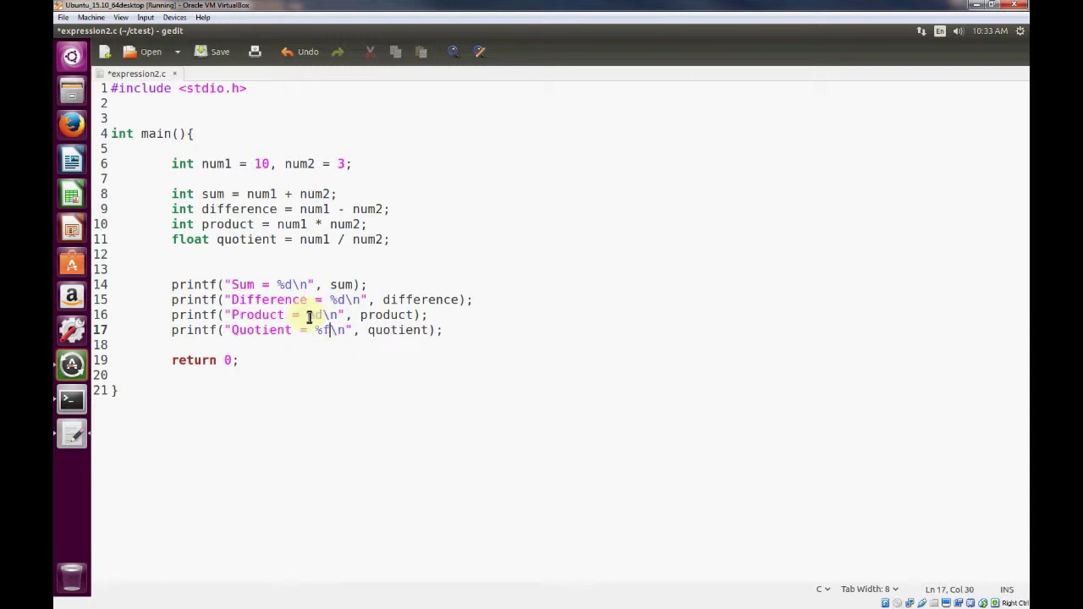
pyautogui.moveTo(330, 330)
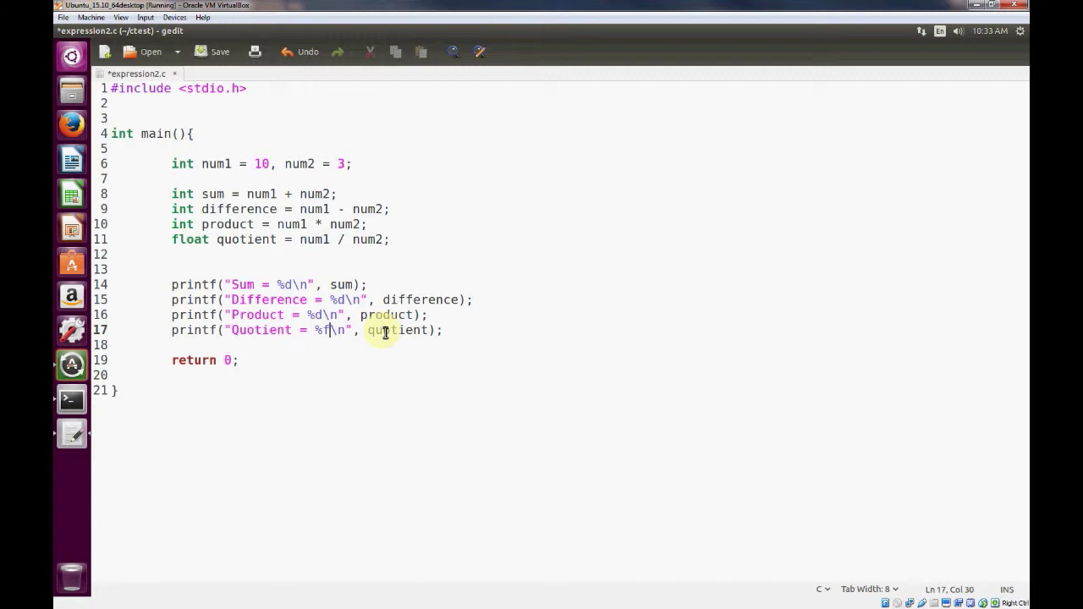
pyautogui.moveTo(271, 246)
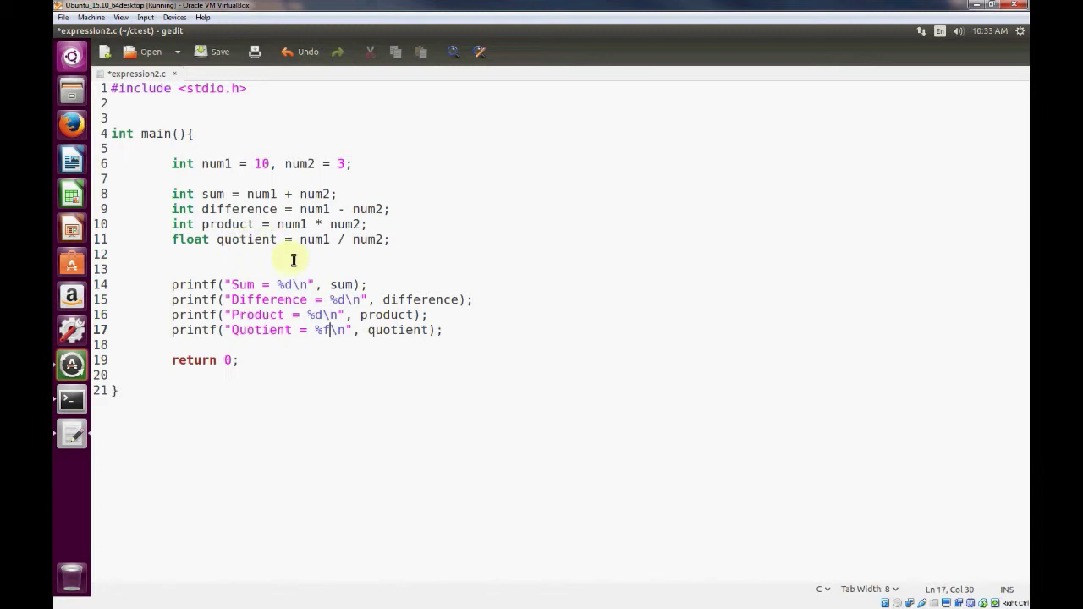
pyautogui.moveTo(268, 181)
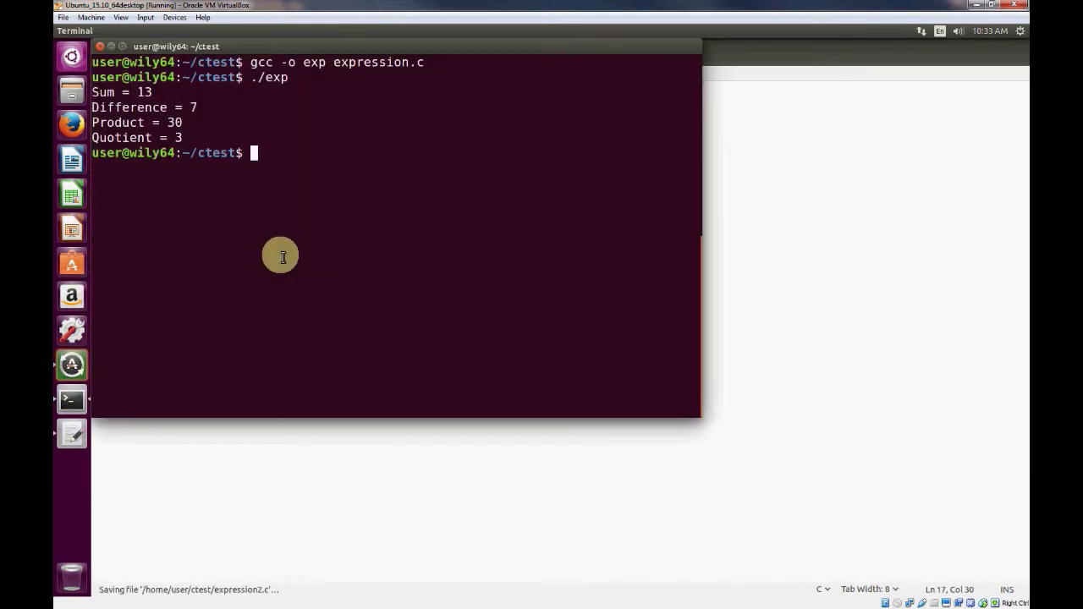
# Compile expression2.c into exp and run it, marking the Quotient result 3.000000
pyautogui.write('gcc')
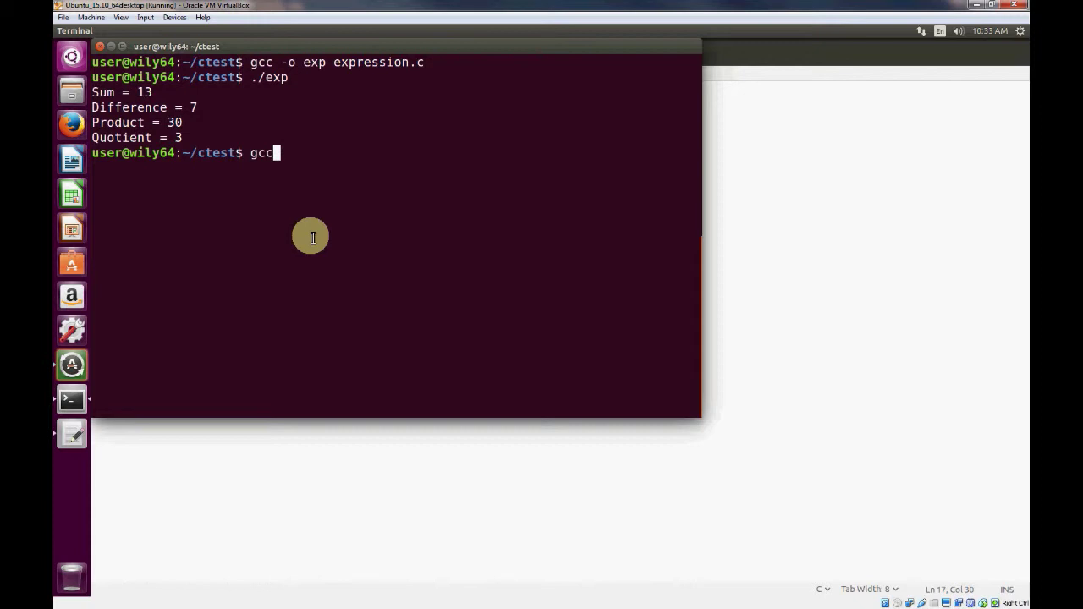
pyautogui.write('-o exp exp')
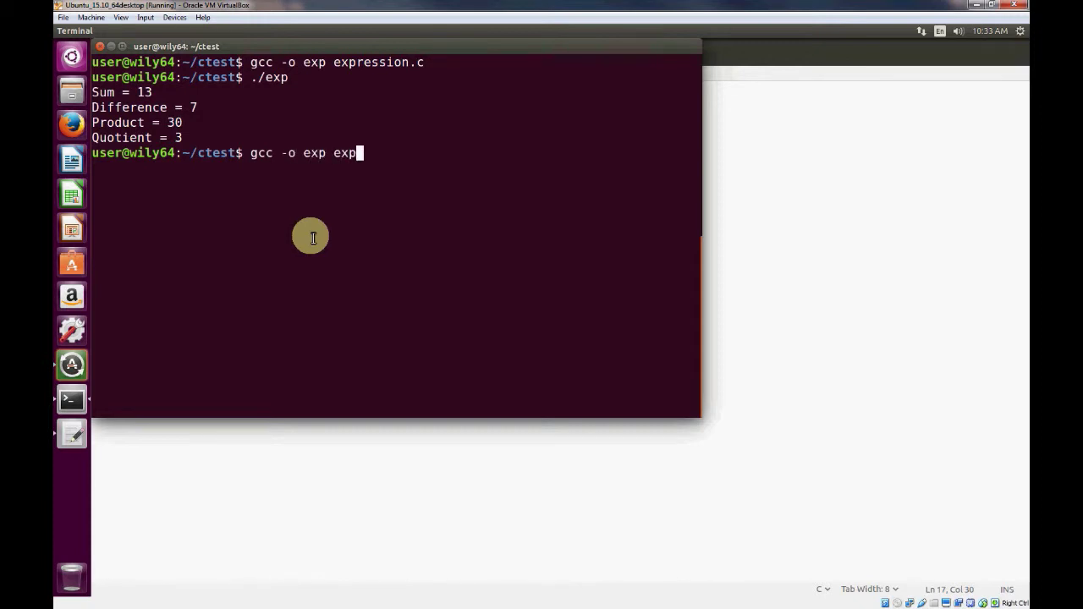
pyautogui.write('ression2.c')
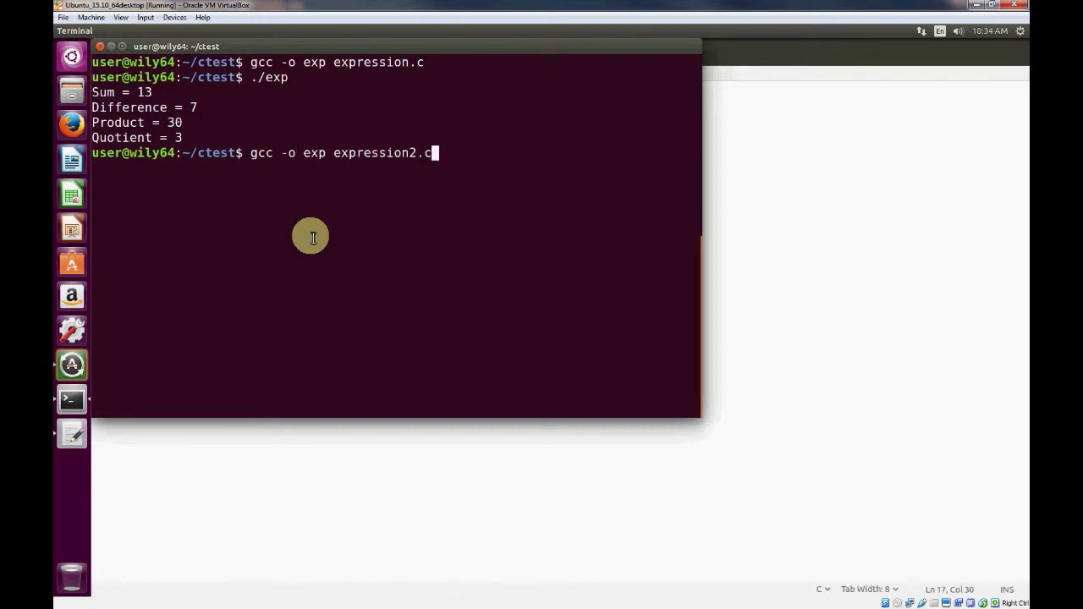
pyautogui.press('Return')
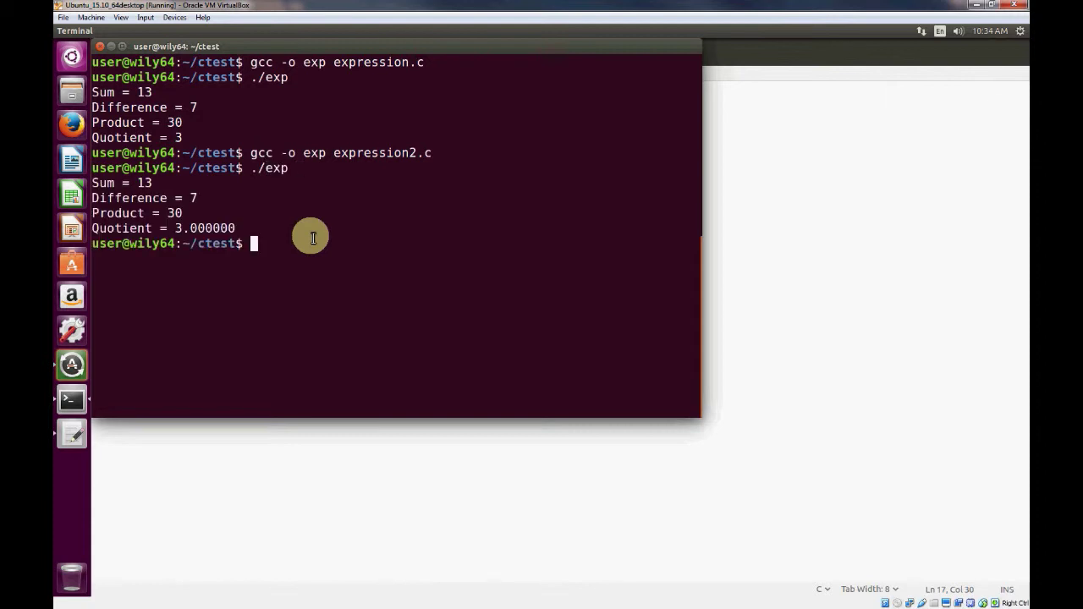
pyautogui.moveTo(180, 230)
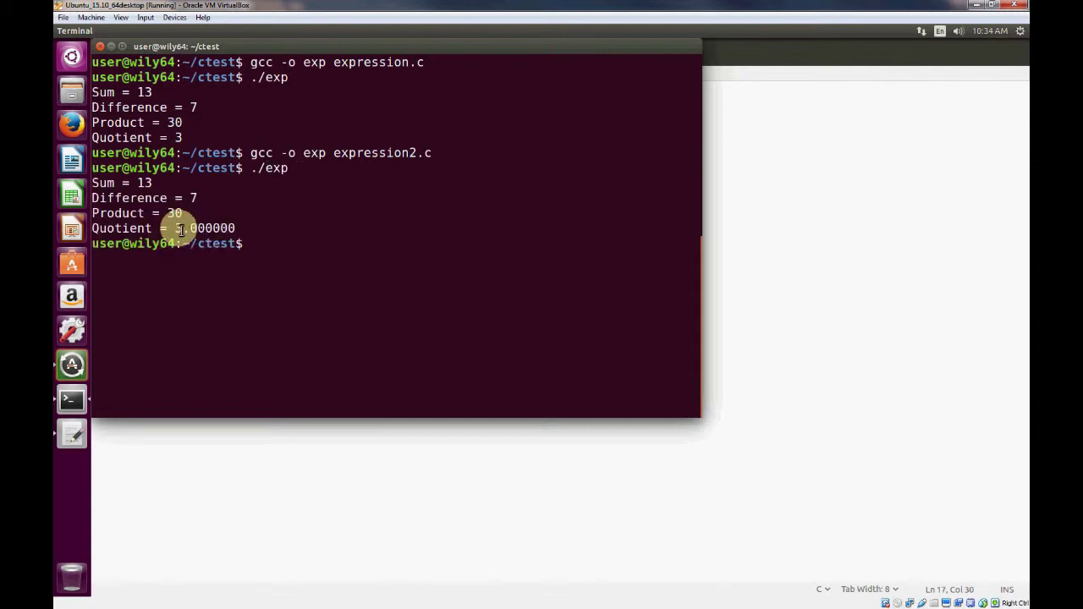
pyautogui.doubleClick(204, 228)
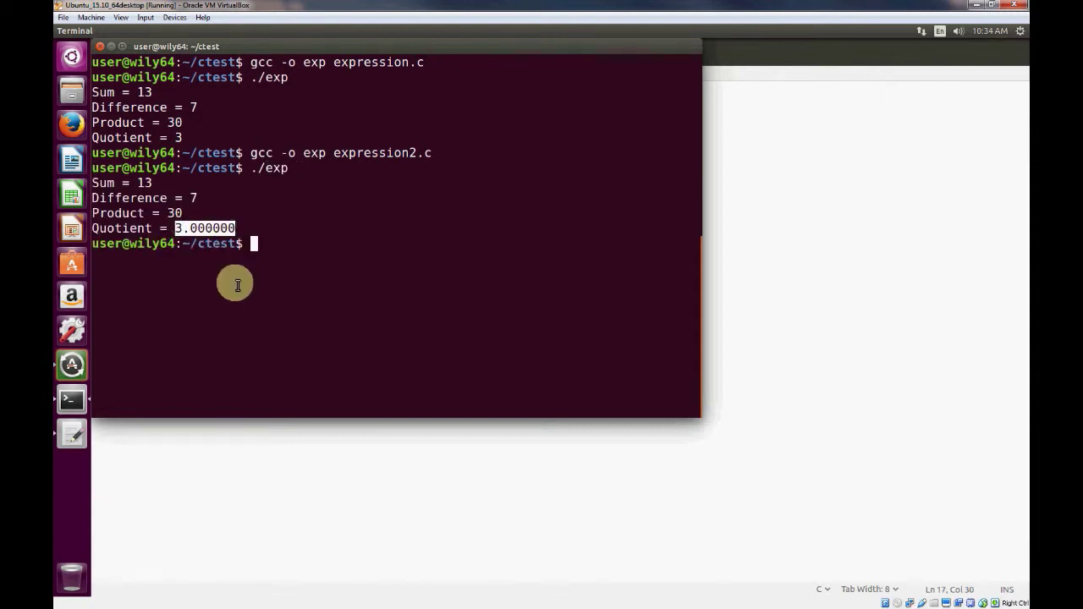
pyautogui.moveTo(195, 220)
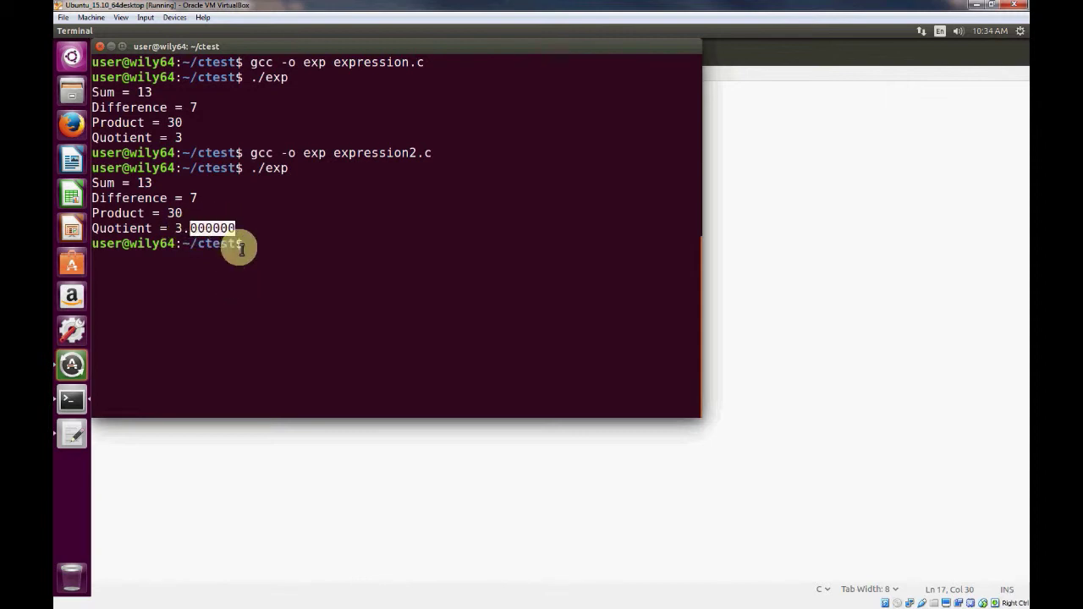
pyautogui.moveTo(254, 260)
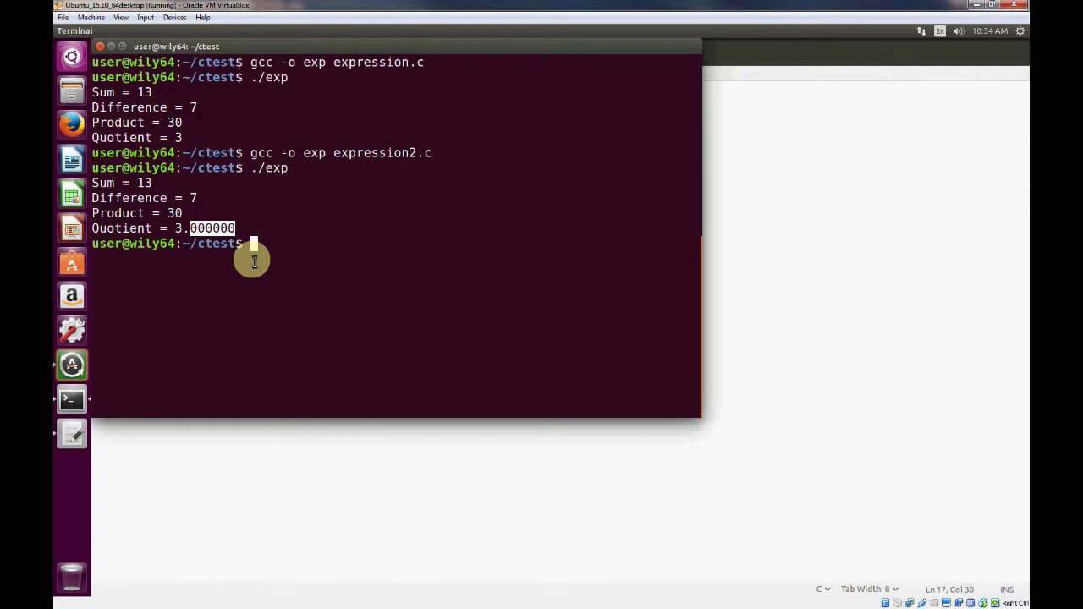
pyautogui.moveTo(246, 460)
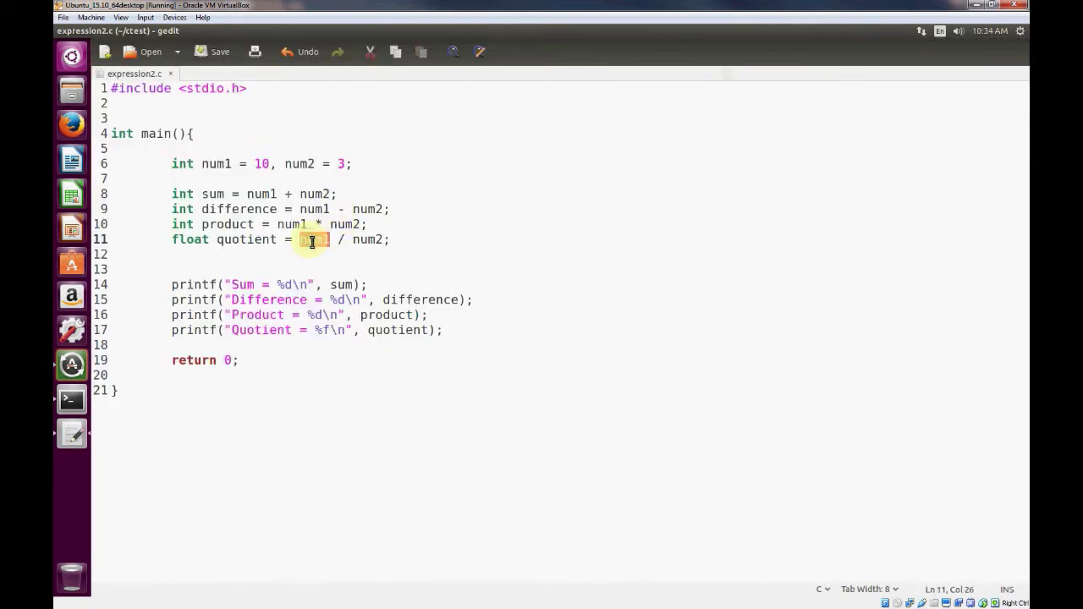
# Declare num1 and num2 as float instead of int and save expression2.c
pyautogui.doubleClick(367, 239)
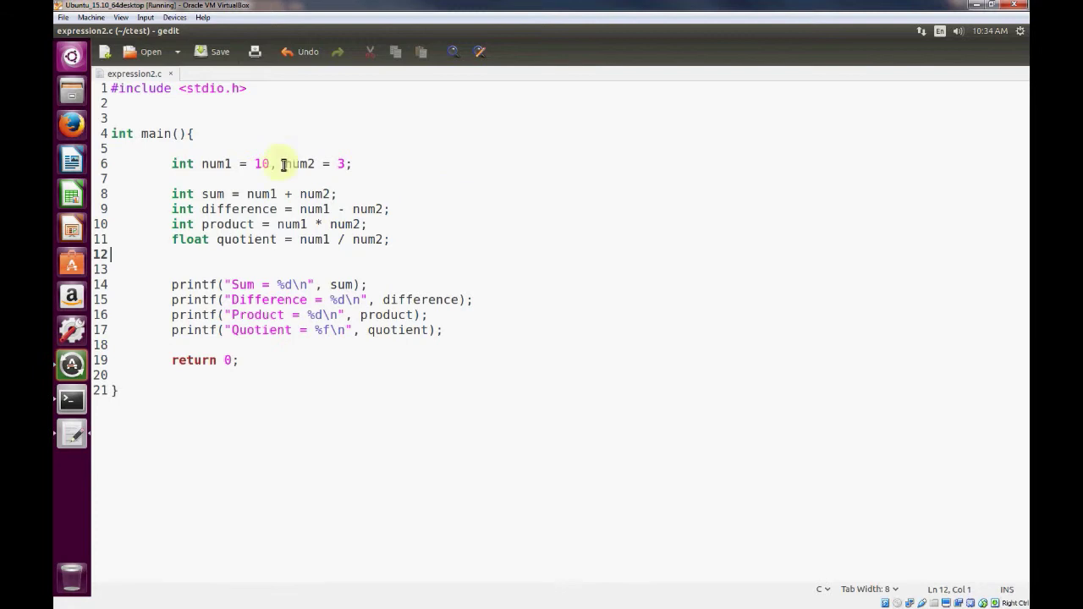
pyautogui.doubleClick(180, 164)
pyautogui.write('f')
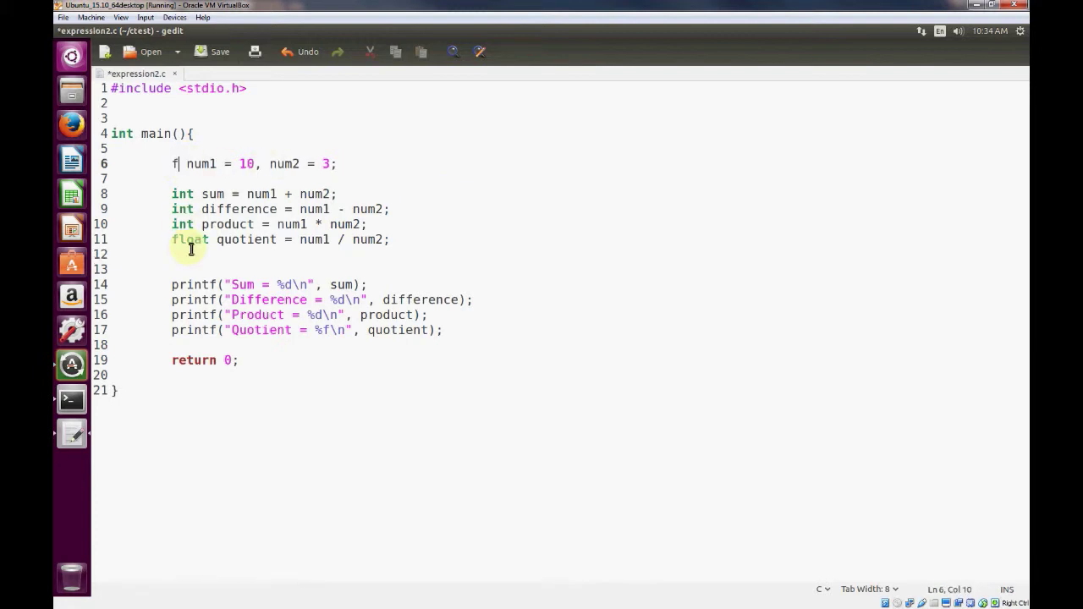
pyautogui.write('loat')
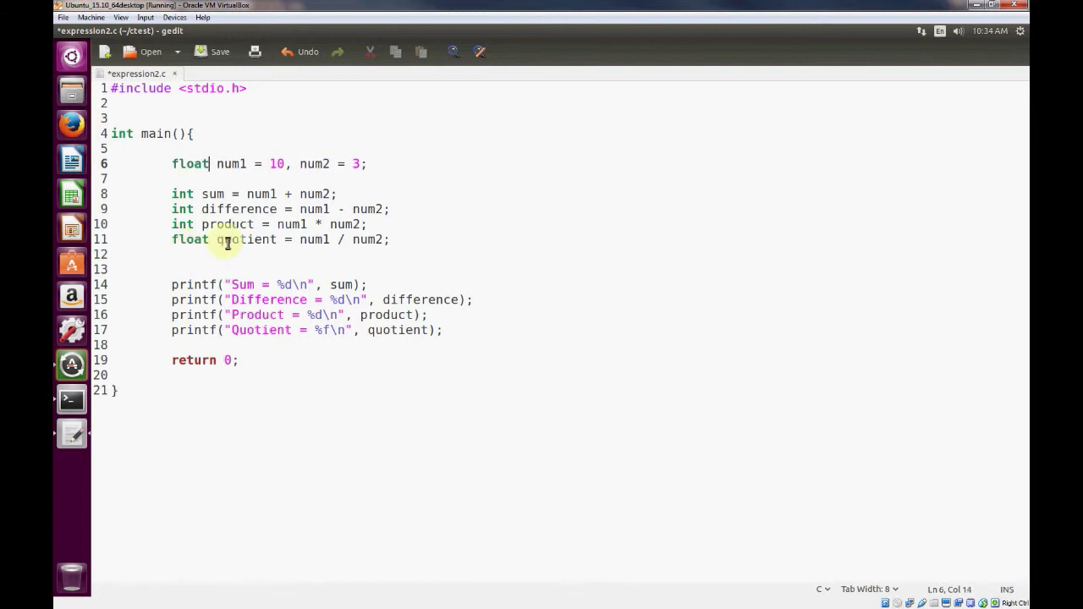
pyautogui.click(219, 51)
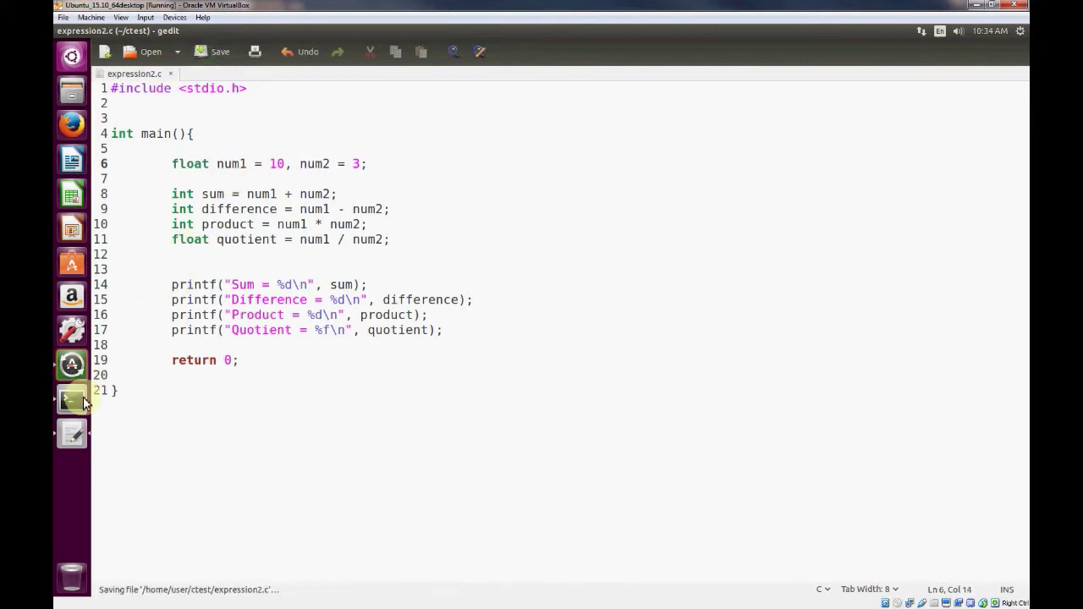
# Recompile expression2.c into exp in Terminal
pyautogui.click(71, 399)
pyautogui.write('./a')
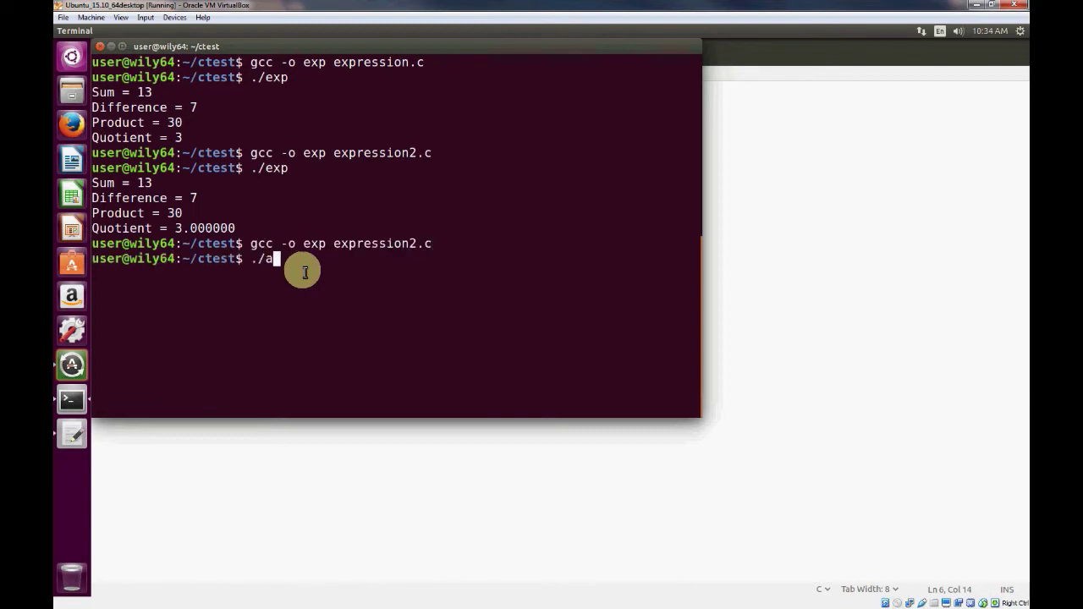
pyautogui.press('Return')
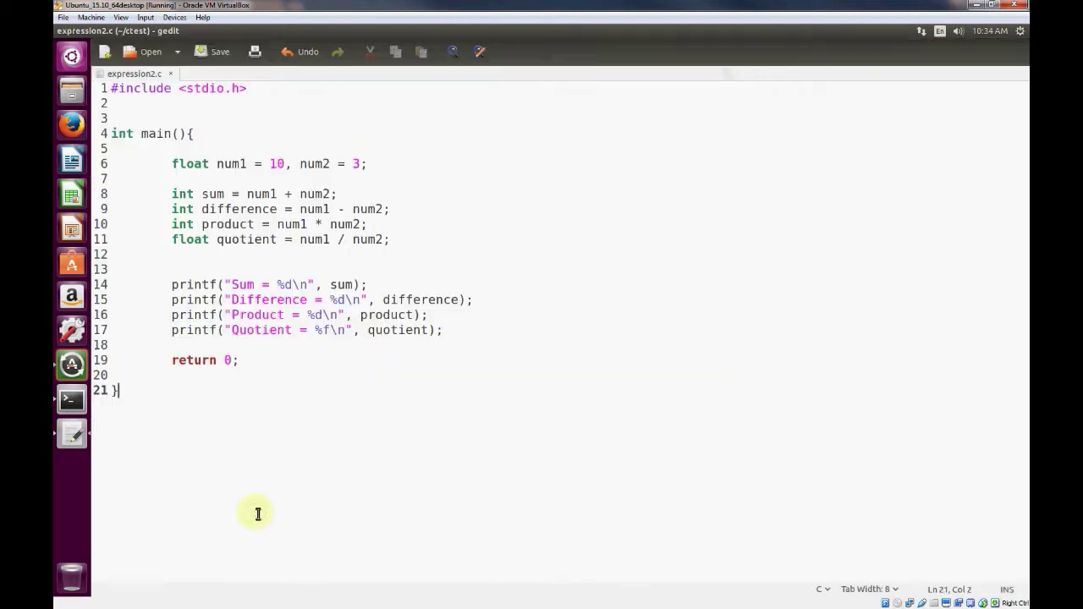
pyautogui.moveTo(175, 193)
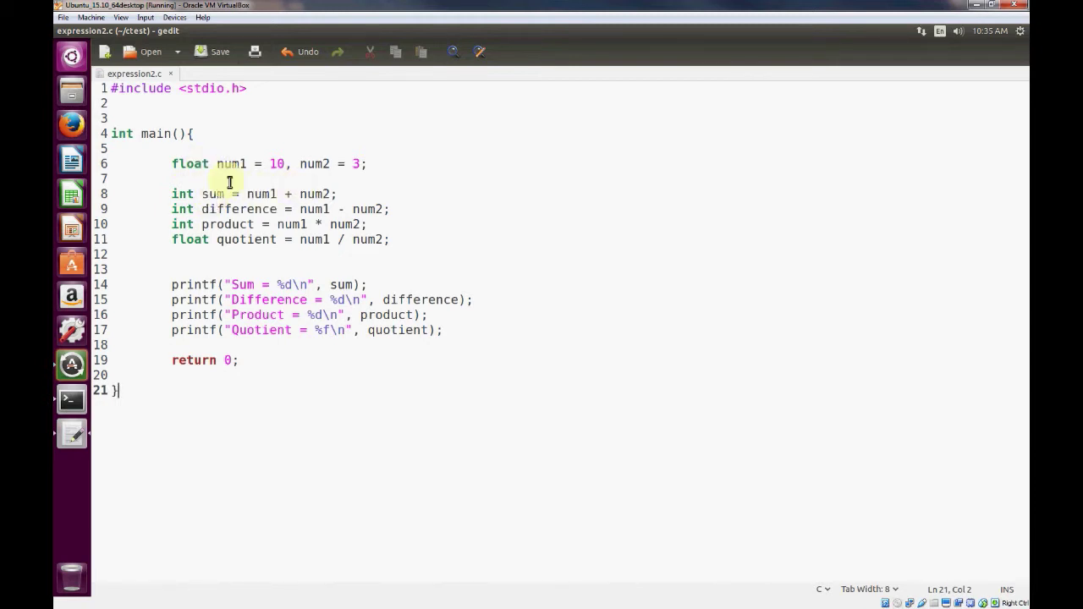
pyautogui.moveTo(319, 193)
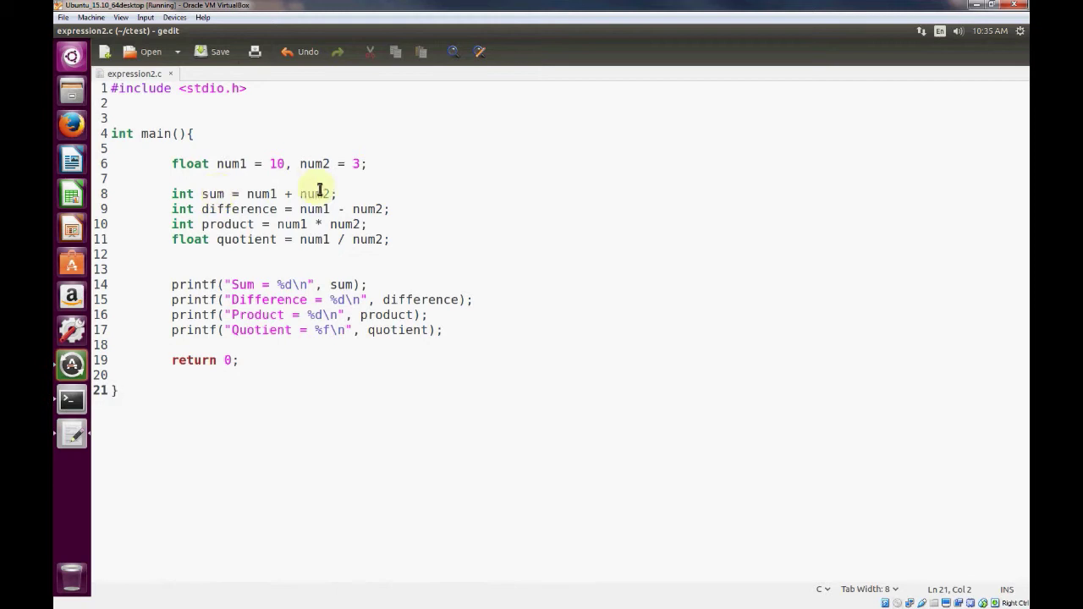
# Change num2's value from 3 to 3.1 and save expression2.c
pyautogui.click(360, 163)
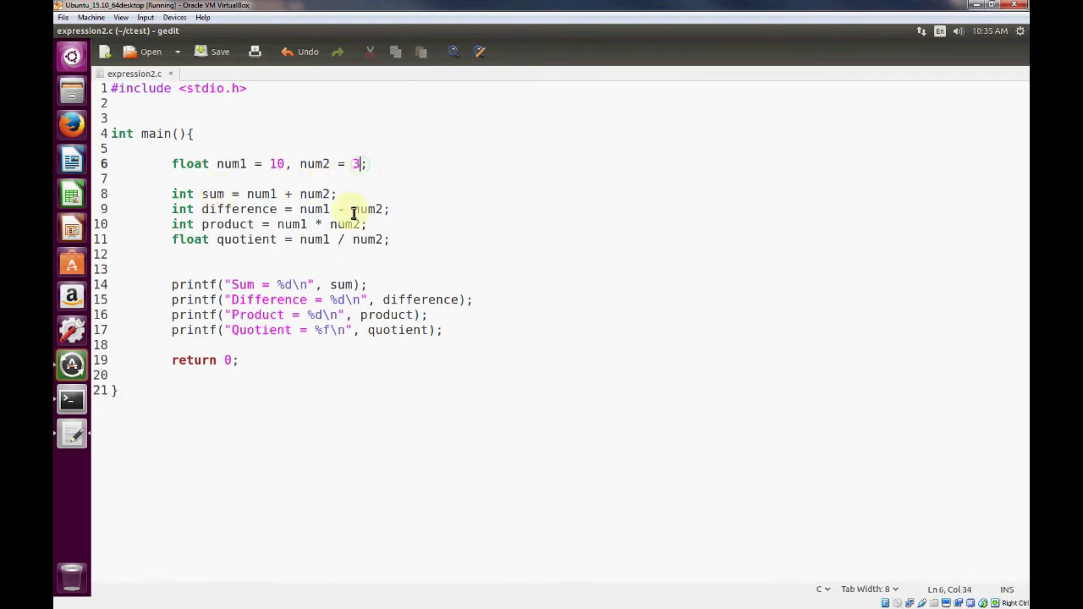
pyautogui.write('.')
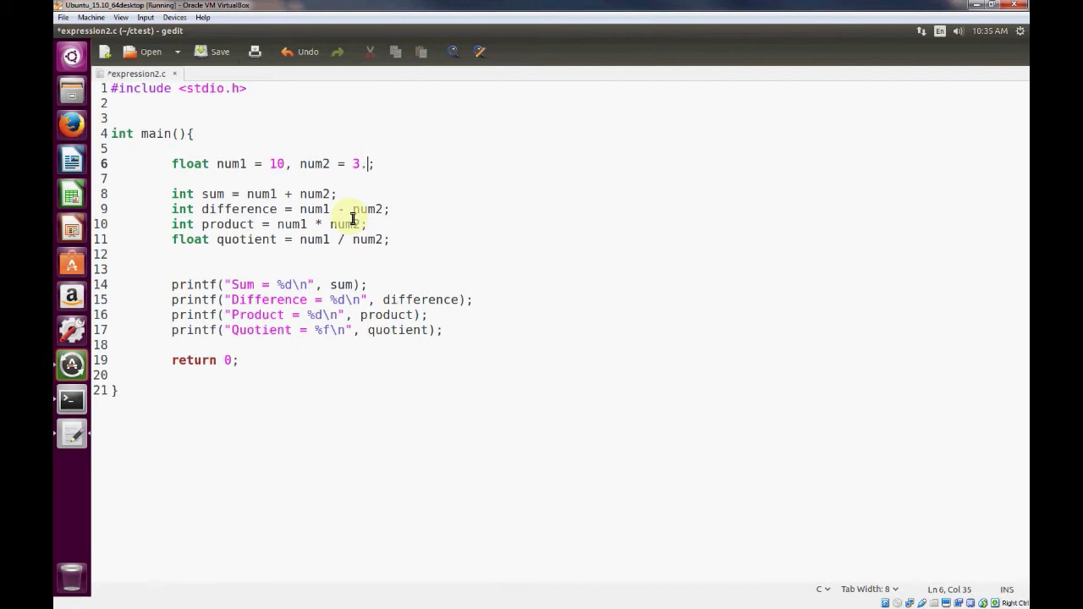
pyautogui.write('1')
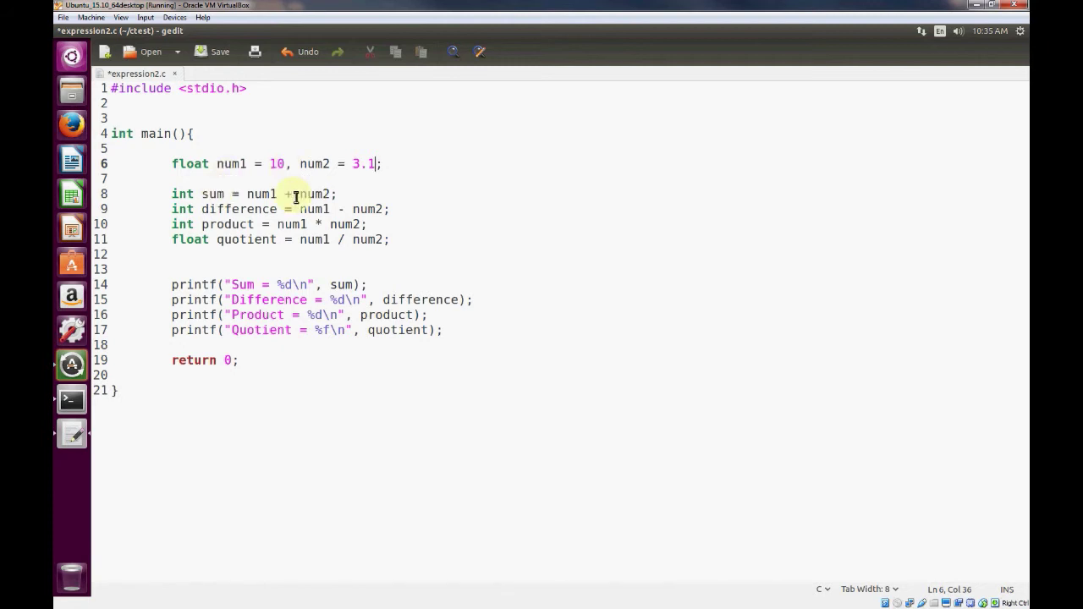
pyautogui.click(227, 163)
pyautogui.write('./e')
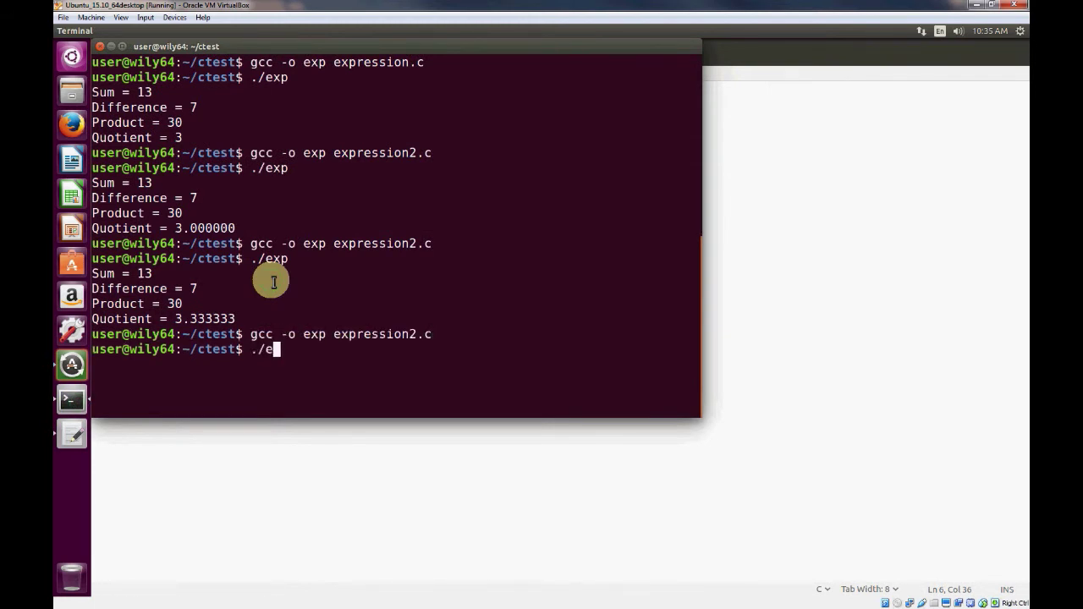
# Run the rebuilt exp and mark the Quotient result 3.225806
pyautogui.press('Return')
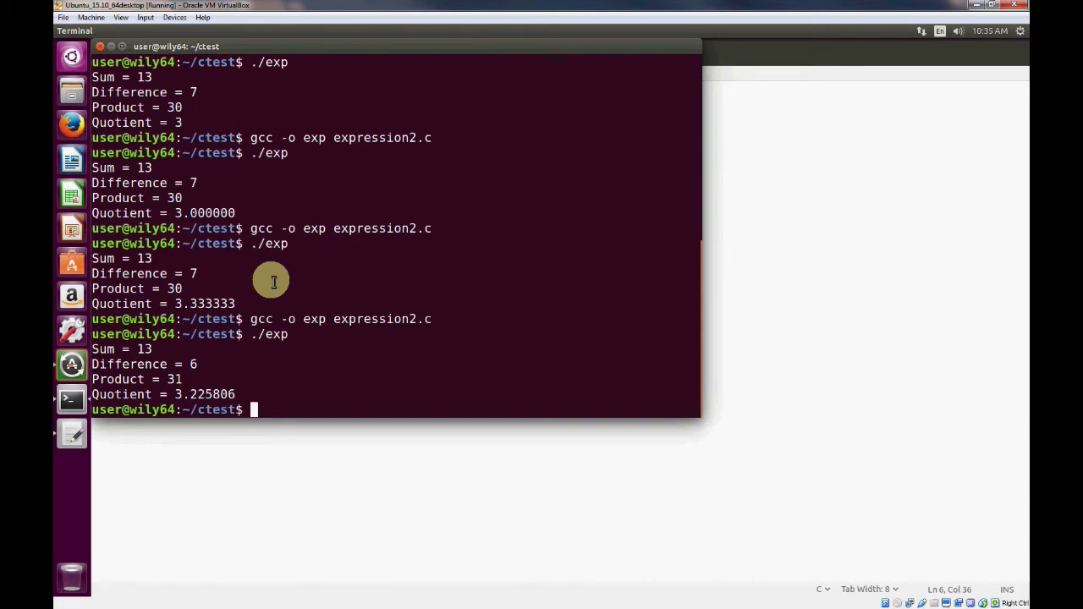
pyautogui.moveTo(256, 356)
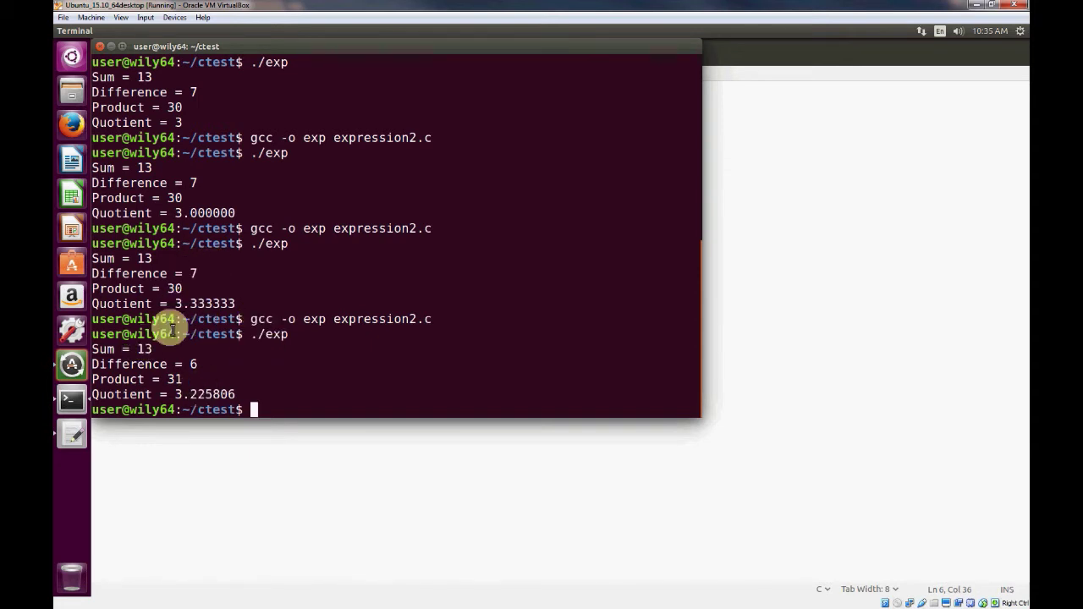
pyautogui.doubleClick(204, 394)
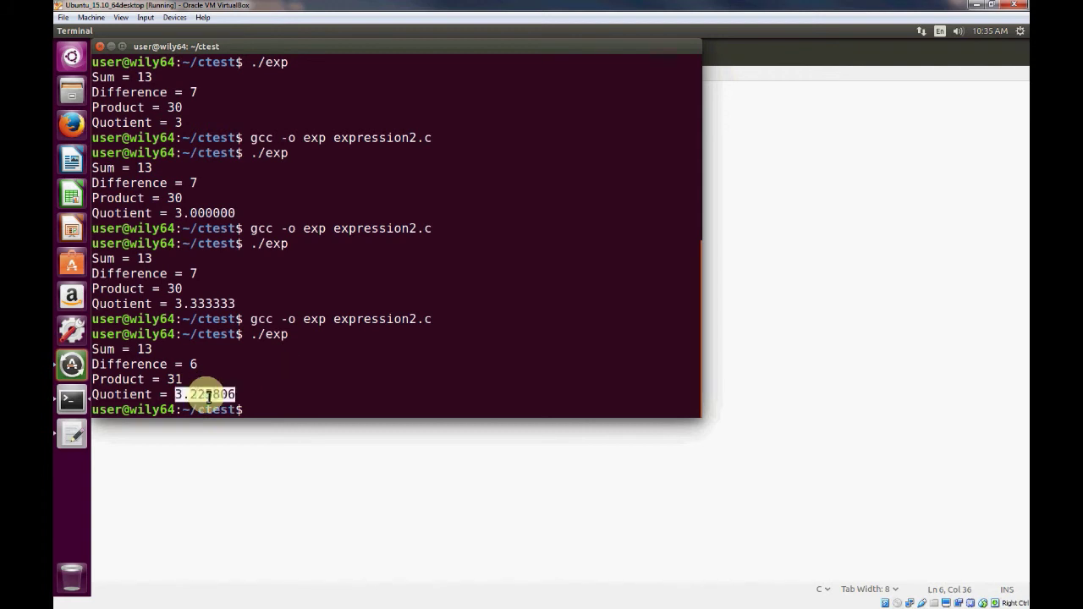